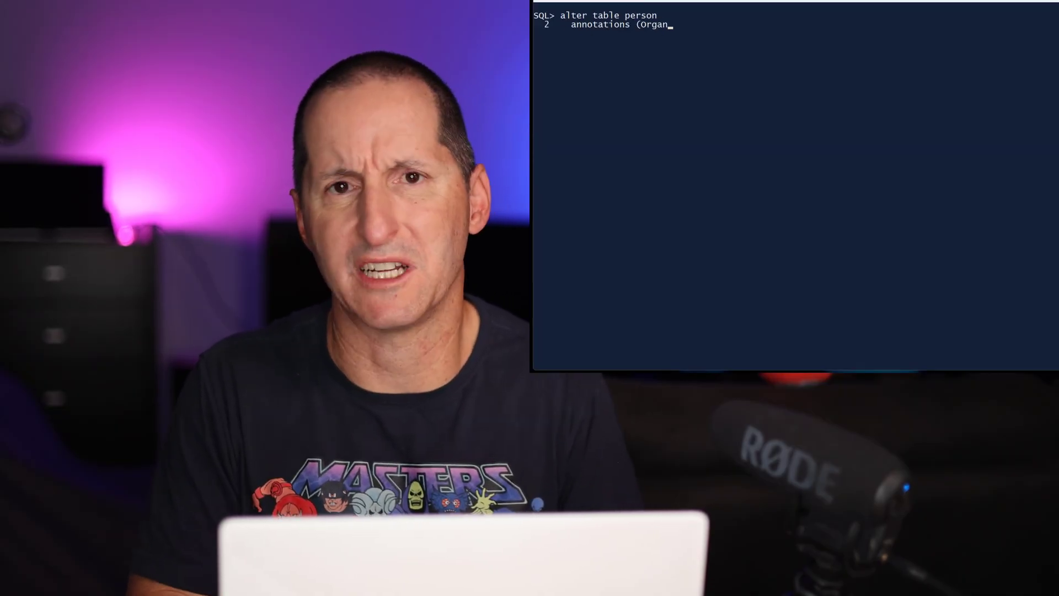
Add Organisation and FullCopy annotations to the person table, then start the next ALTER TABLE.
type("isation, FullCopy);")
key("Return")
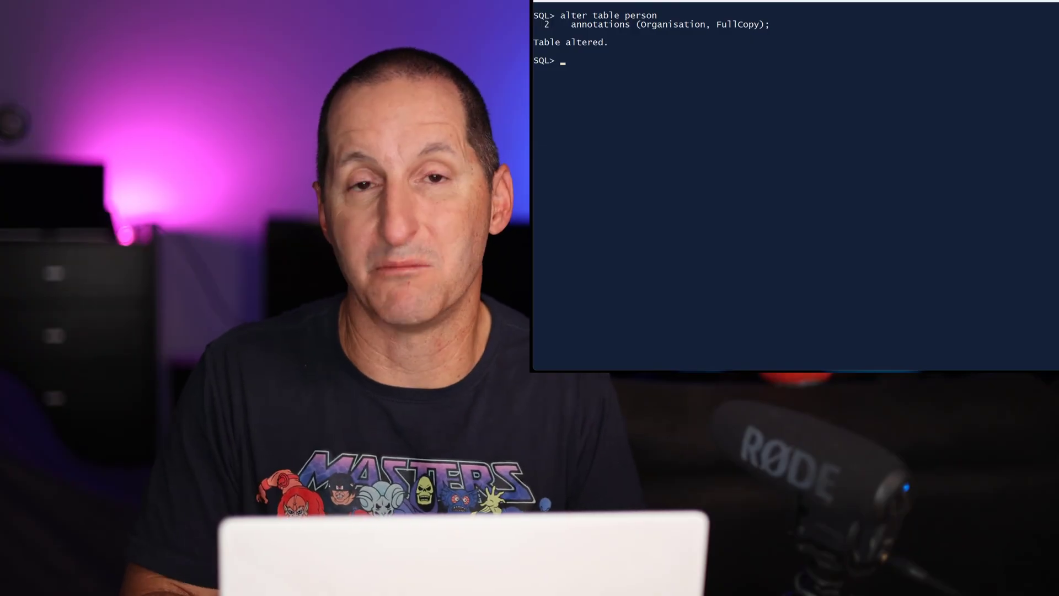
type("alter table person modify email_adress")
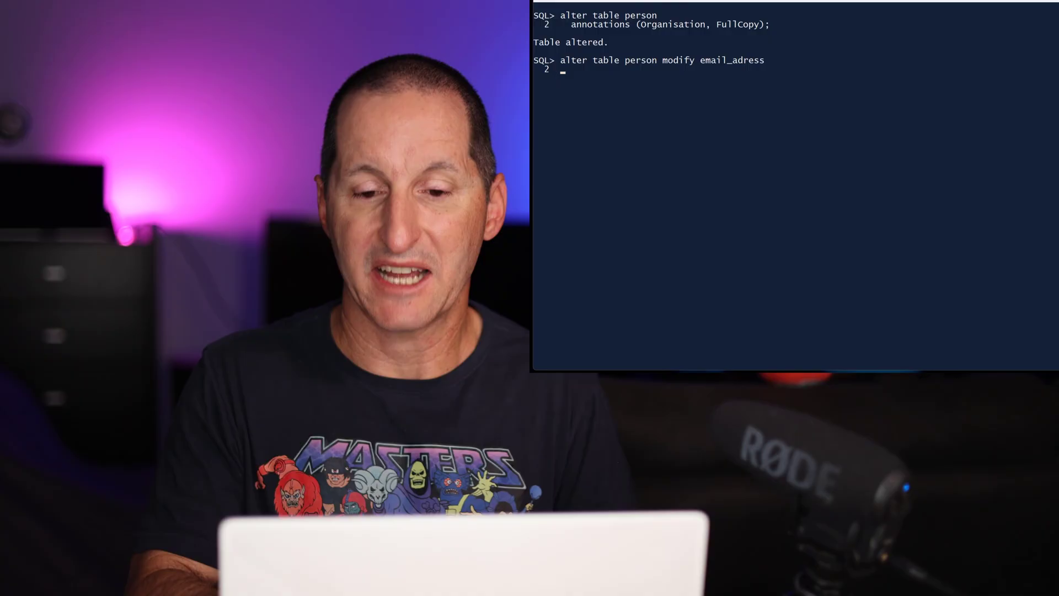
Enter the MODIFY email_adress ANNOTATIONS (ADD Display 'RedactPartial') statement.
type("annotations (add Display 'RedactPartial');")
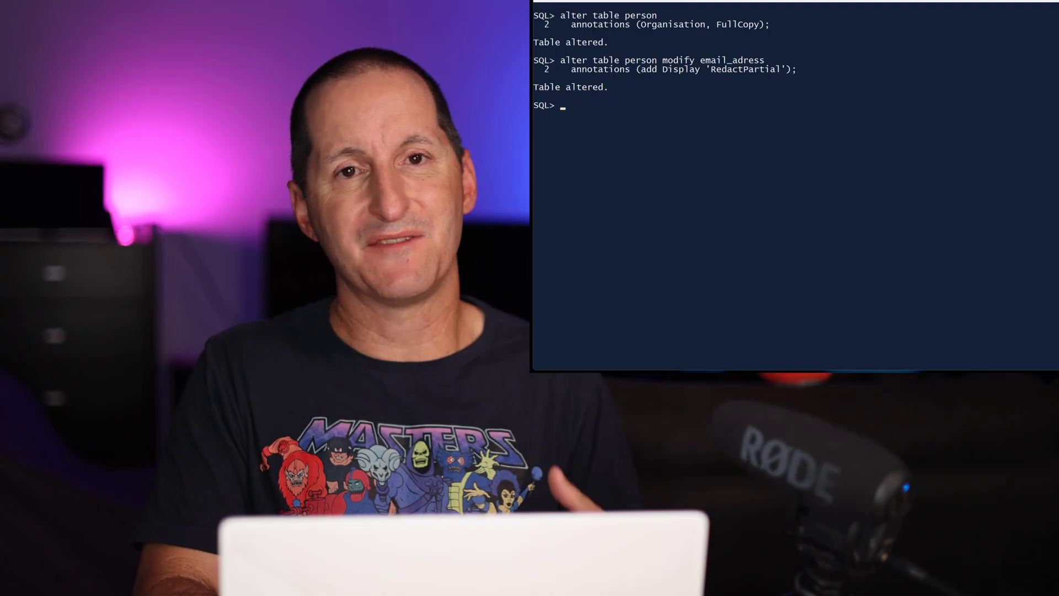
Re-run ALTER TABLE person MODIFY email_adress adding Display 'RedactPartial', triggering ORA-11560.
type("alter table person modify email_adress")
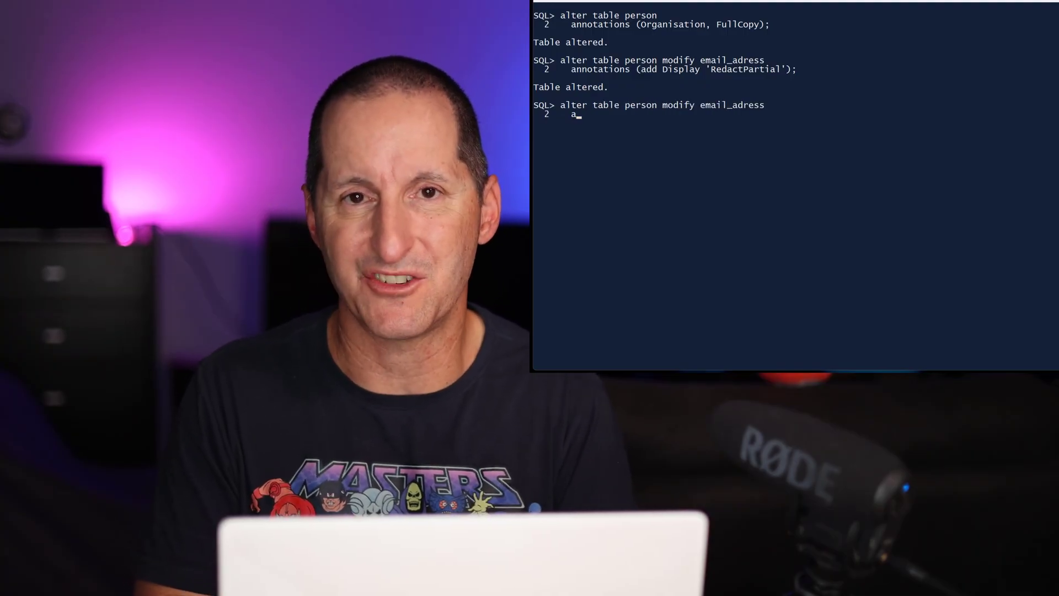
type("annotations (add Display 'Redac")
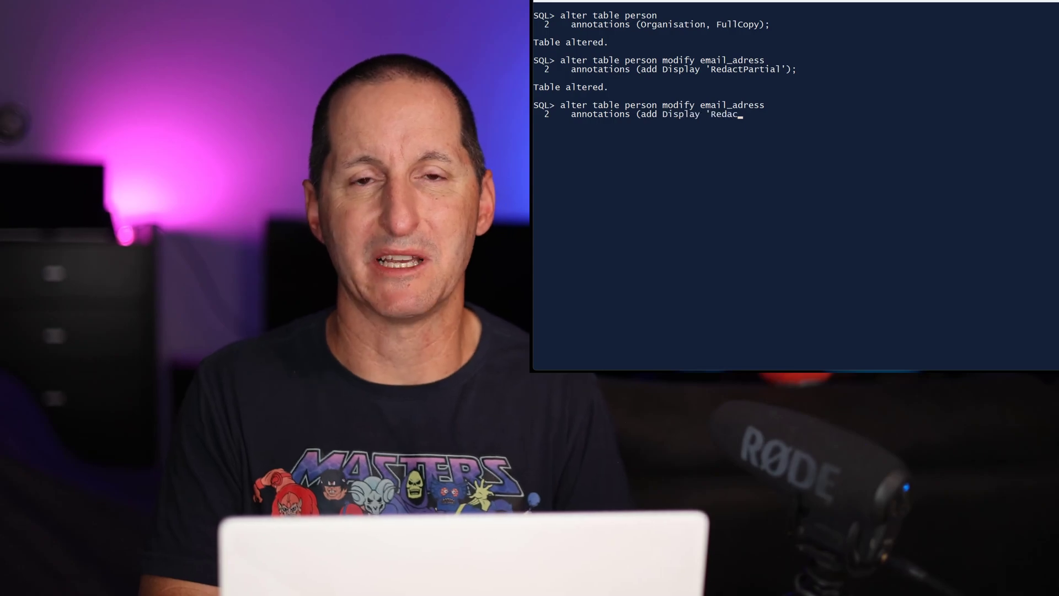
key("Return")
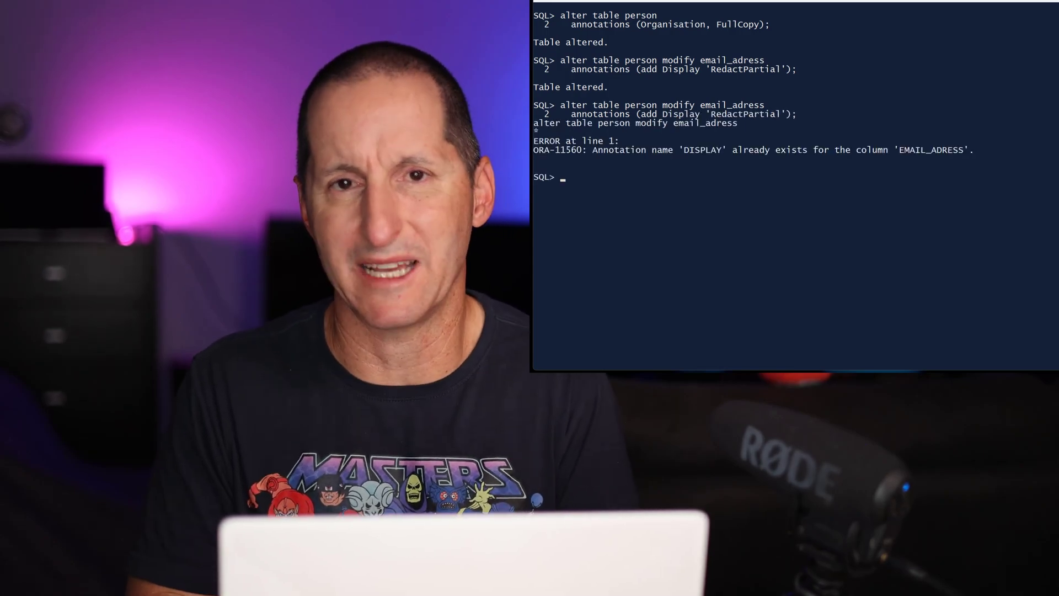